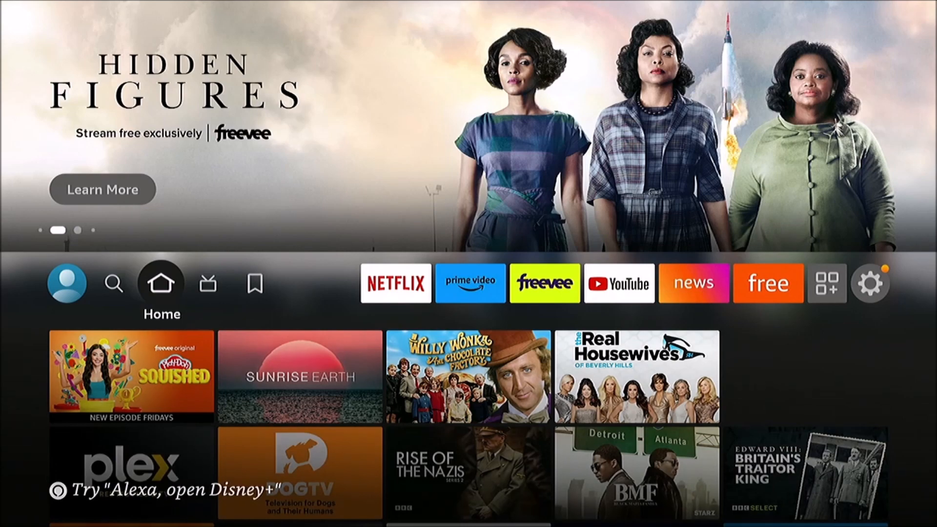
Reach the Settings gear from the home screen and go into My Fire TV
left_click(543, 283)
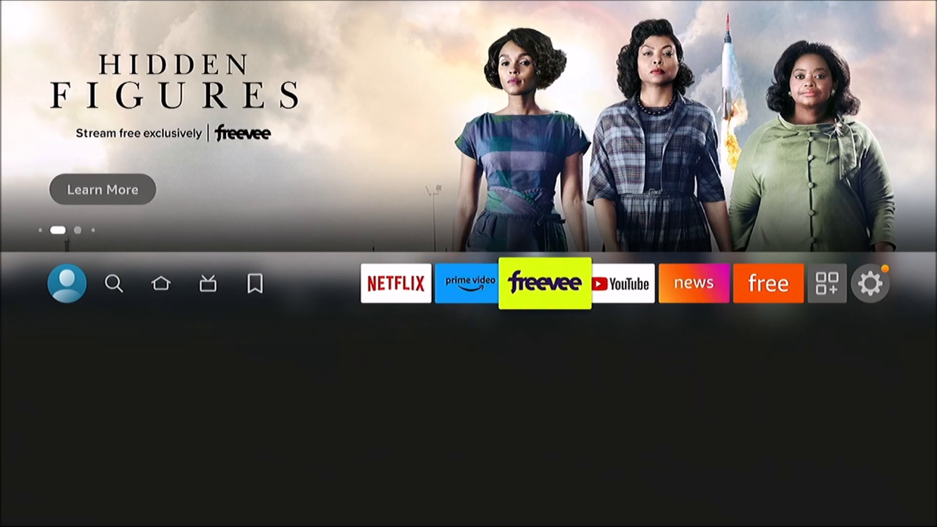
left_click(693, 283)
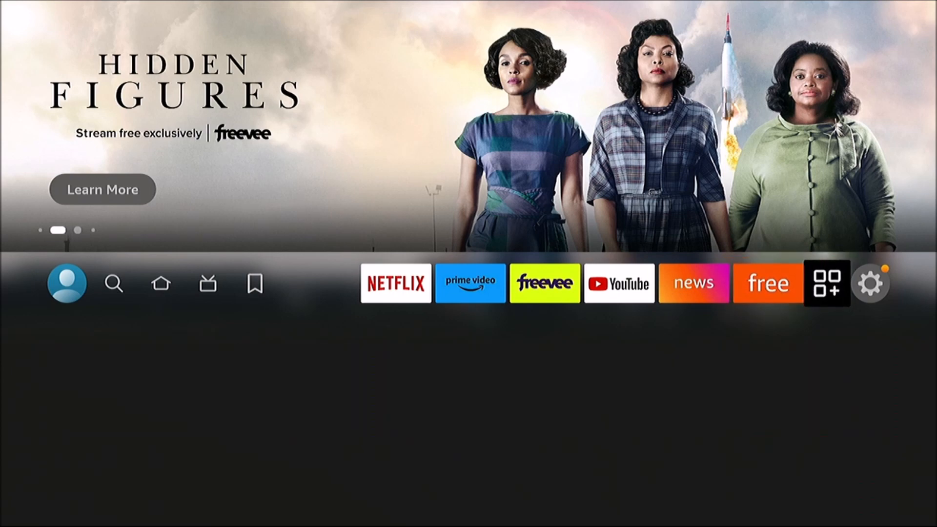
left_click(869, 283)
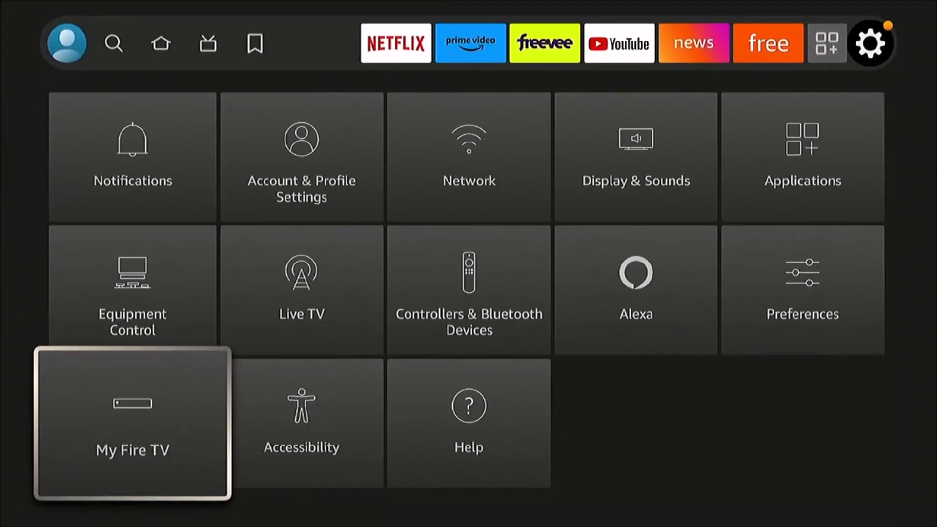
key("up")
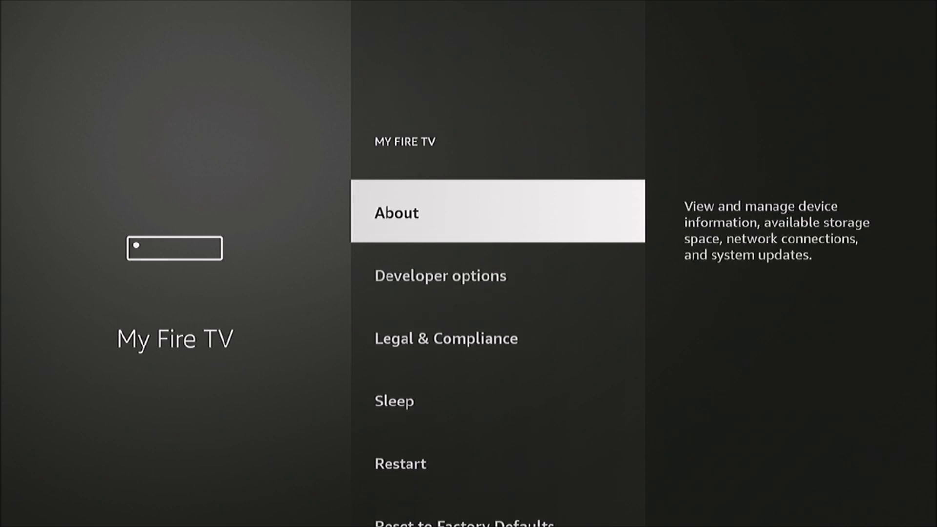
Select About to show the device type, storage and software version details
left_click(395, 211)
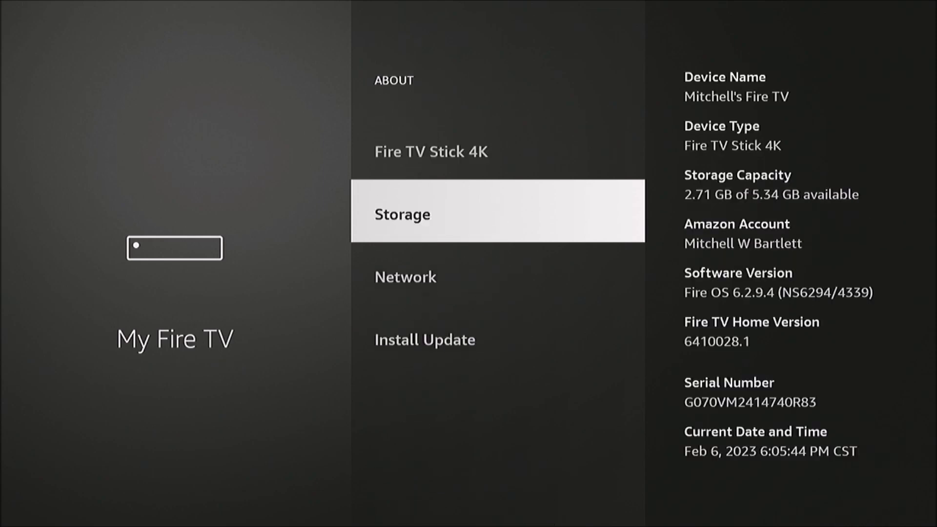